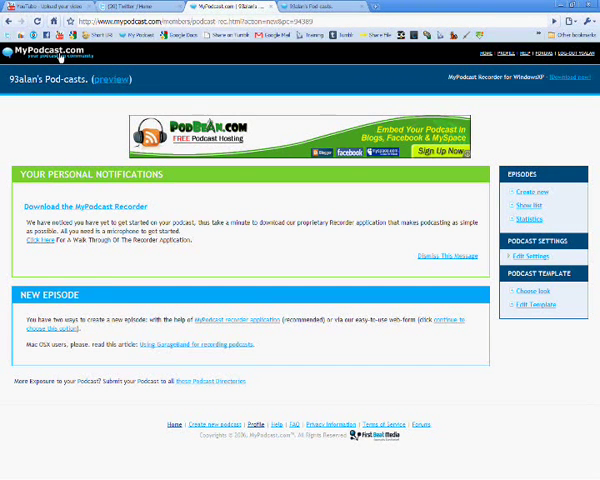
mouse_move(432, 116)
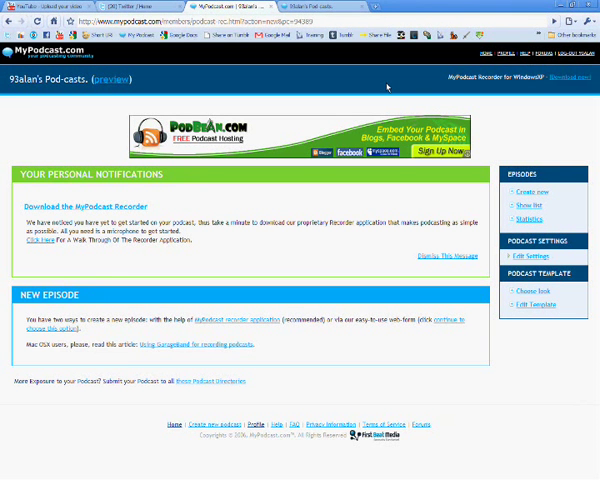
mouse_move(533, 98)
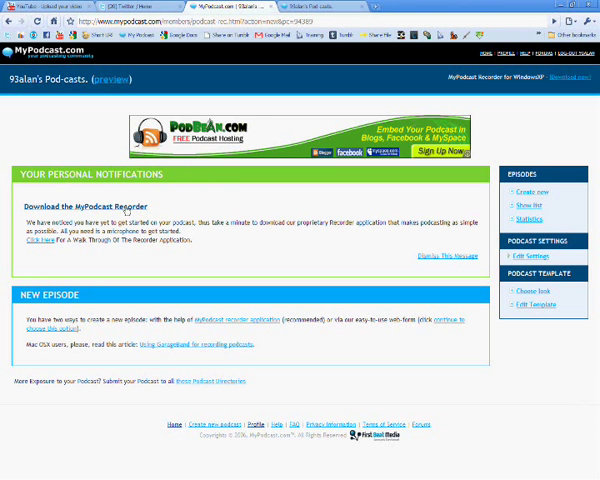
mouse_move(118, 216)
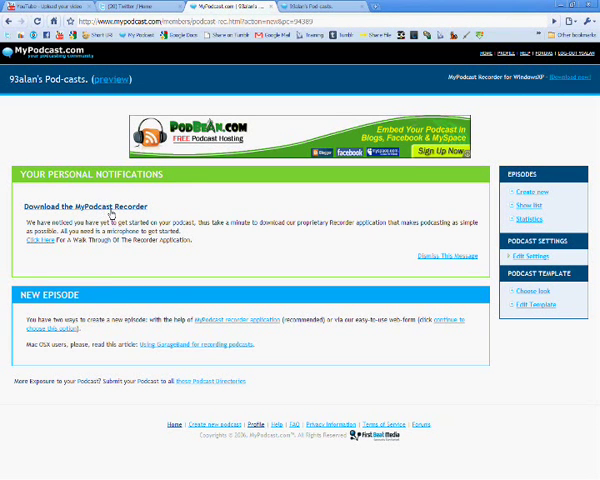
Download and launch MyPodcast Recorder 2.08, then close its window.
left_click(20, 471)
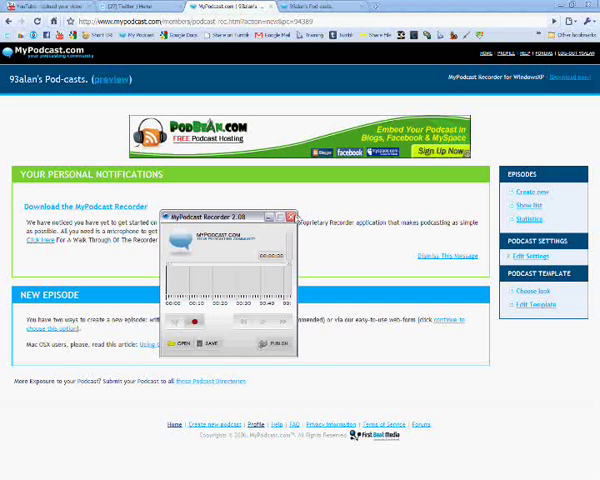
left_click(290, 216)
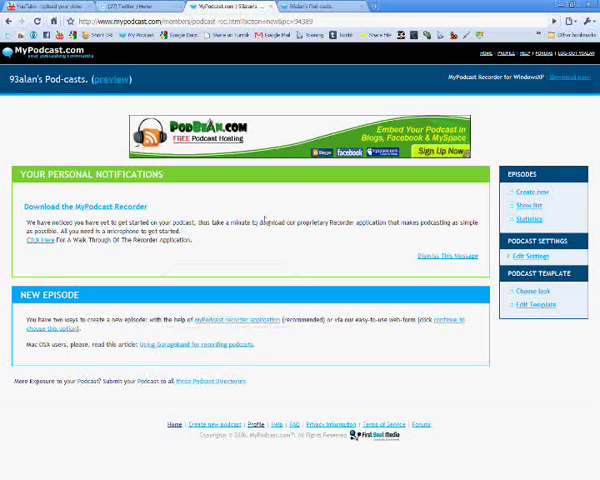
mouse_move(410, 272)
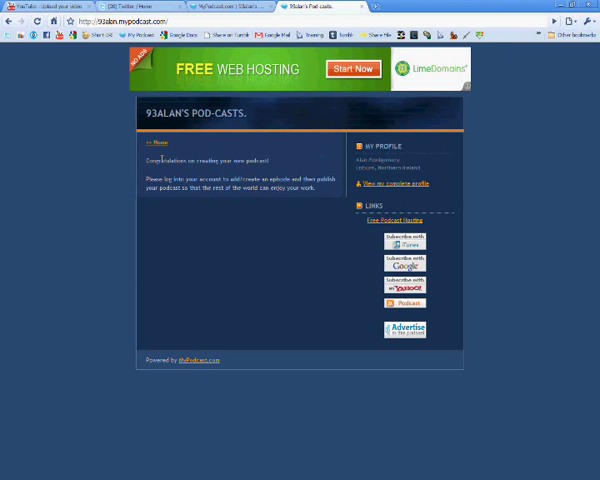
mouse_move(216, 177)
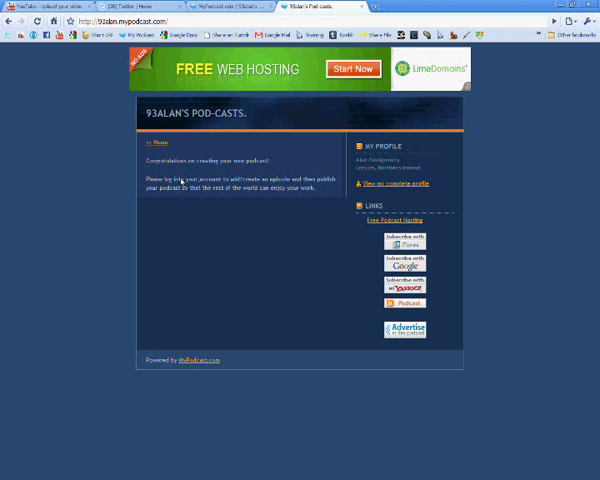
mouse_move(277, 217)
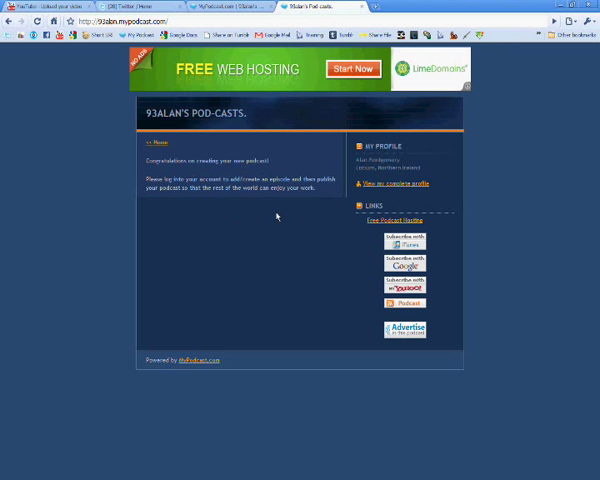
mouse_move(250, 212)
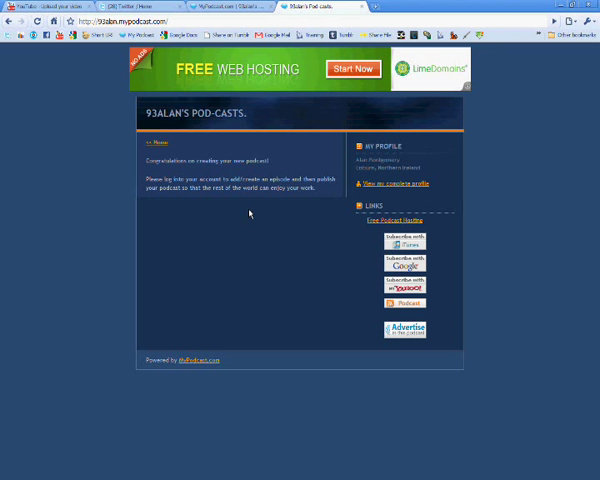
mouse_move(230, 200)
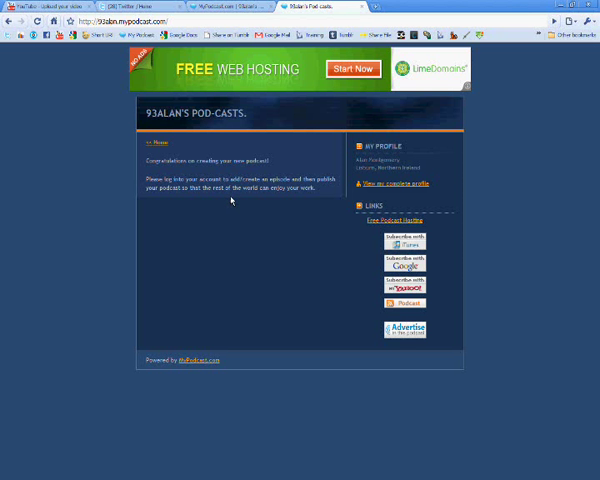
mouse_move(237, 463)
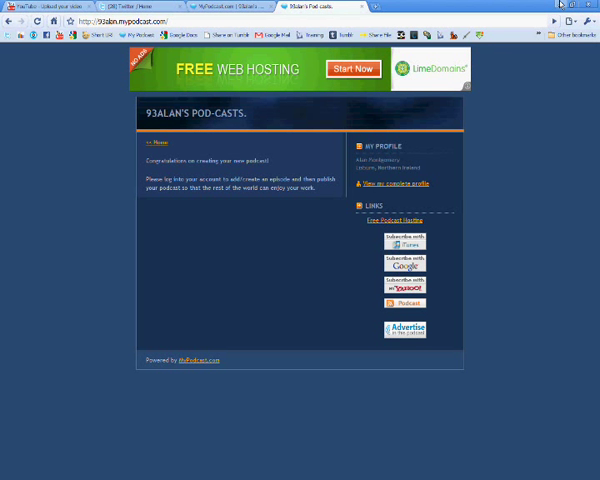
mouse_move(294, 406)
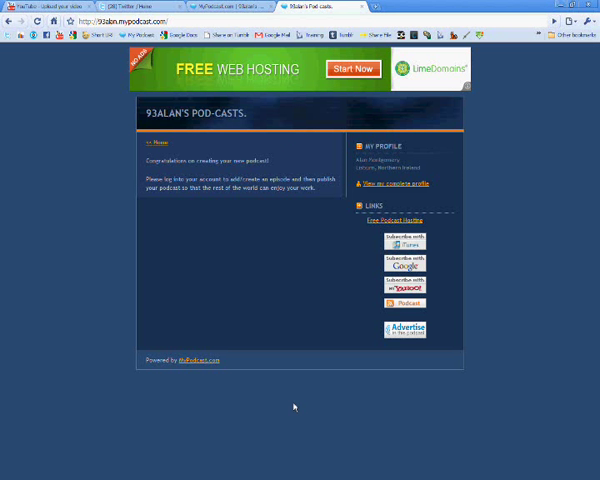
mouse_move(268, 213)
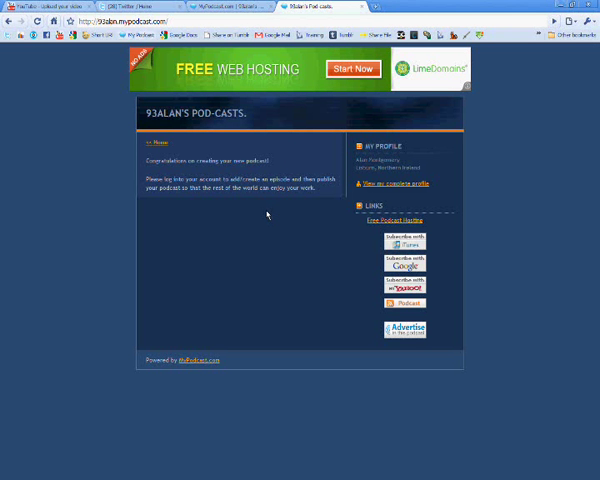
mouse_move(233, 252)
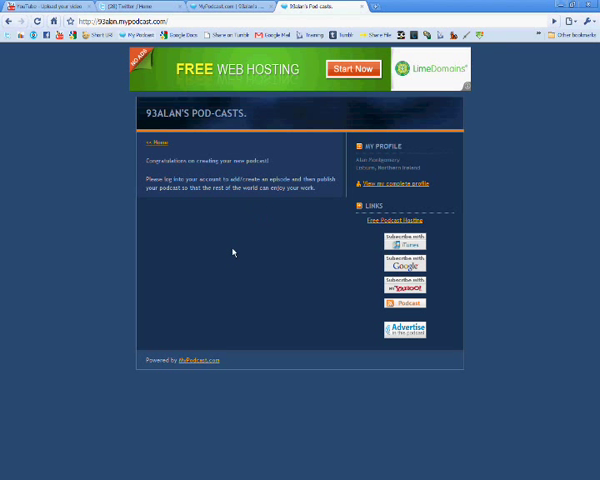